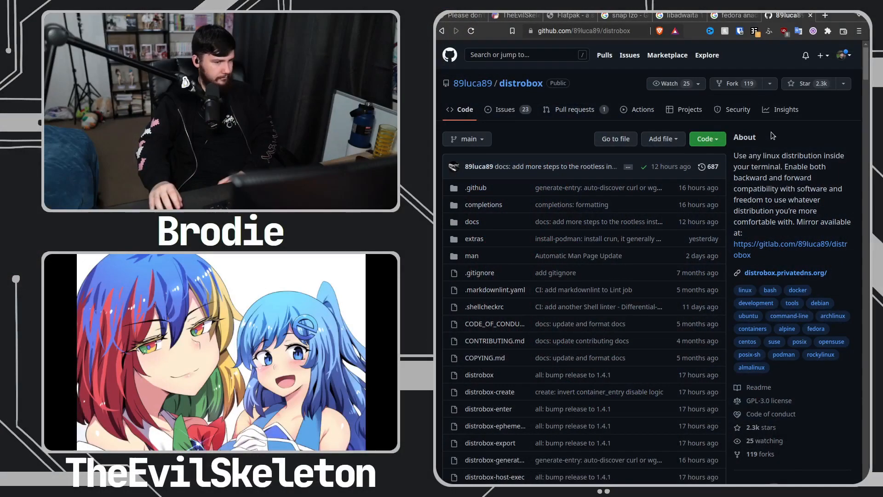
scroll("down", 3)
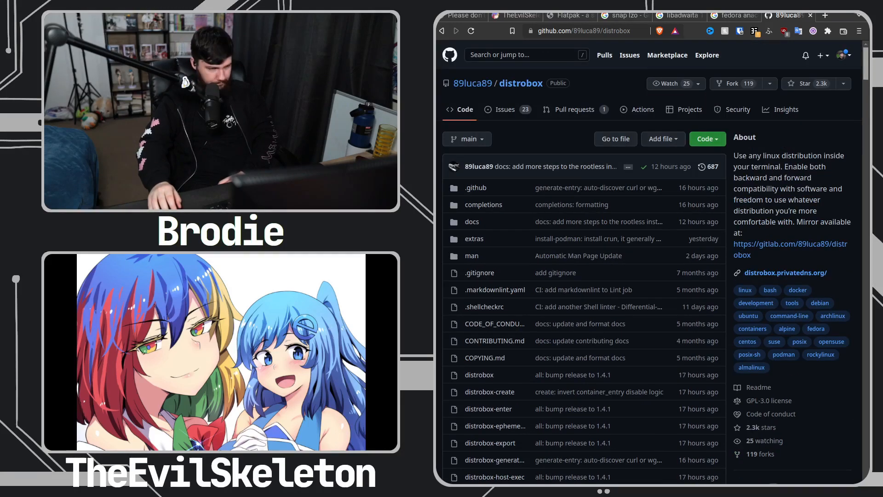
scroll("down", 3)
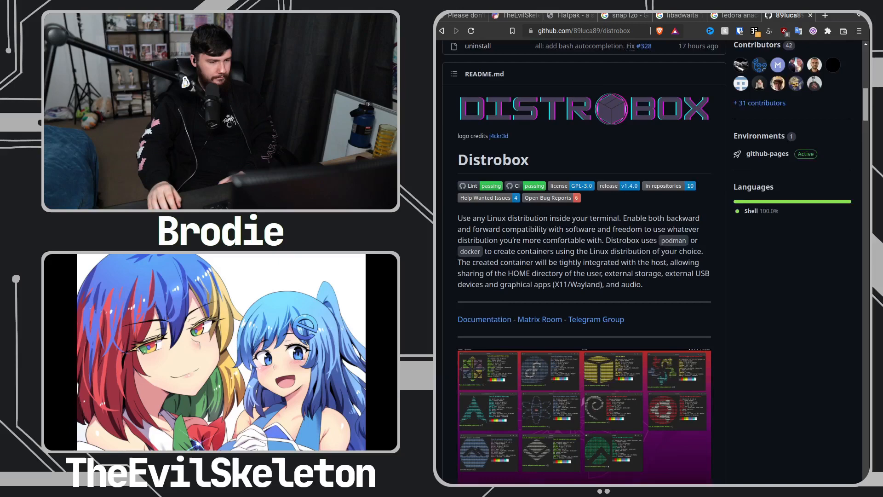
scroll("down", 3)
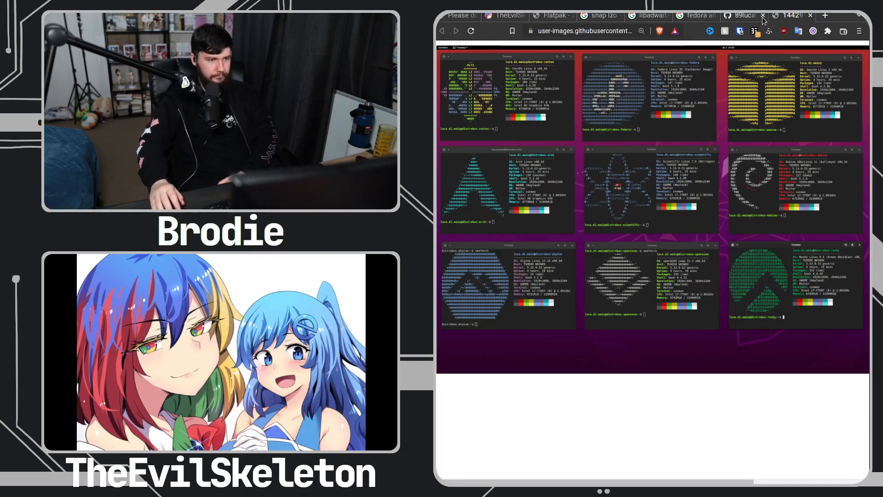
mouse_move(791, 16)
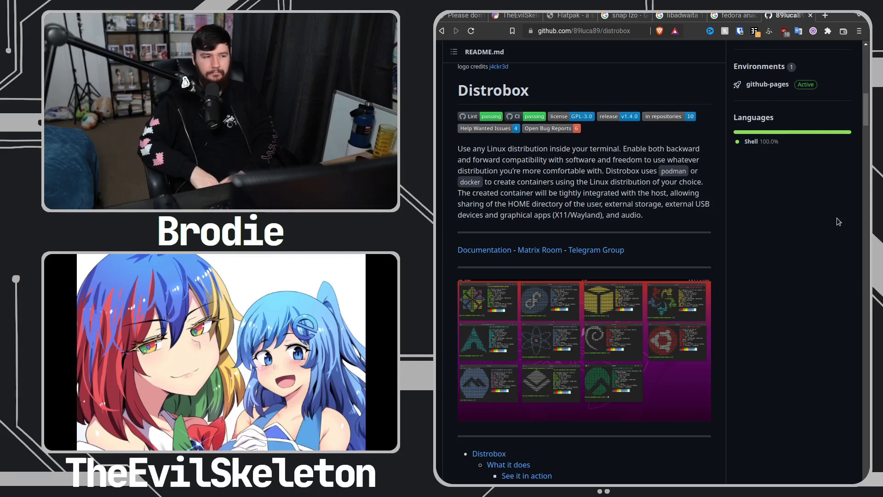
scroll("down", 3)
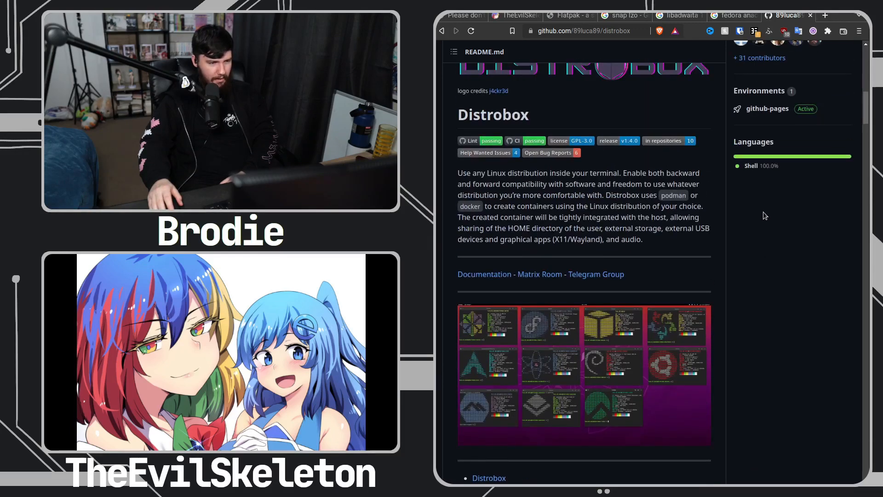
scroll("up", 3)
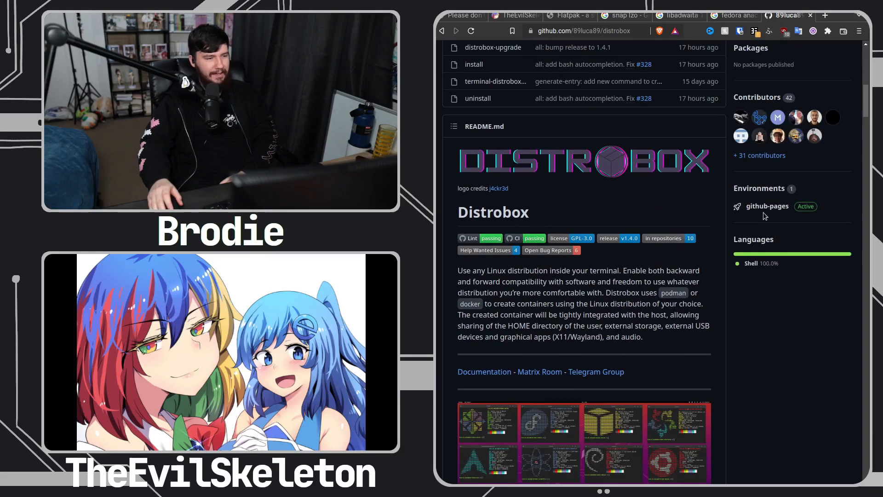
mouse_move(767, 205)
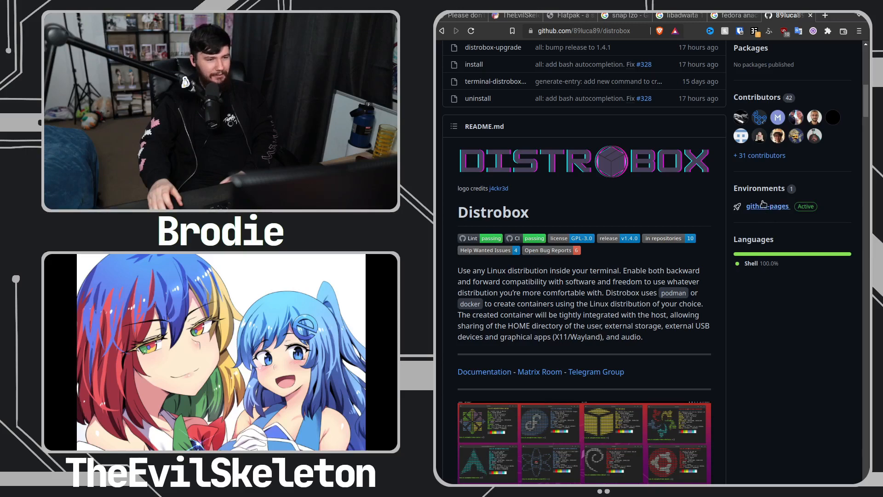
mouse_move(787, 223)
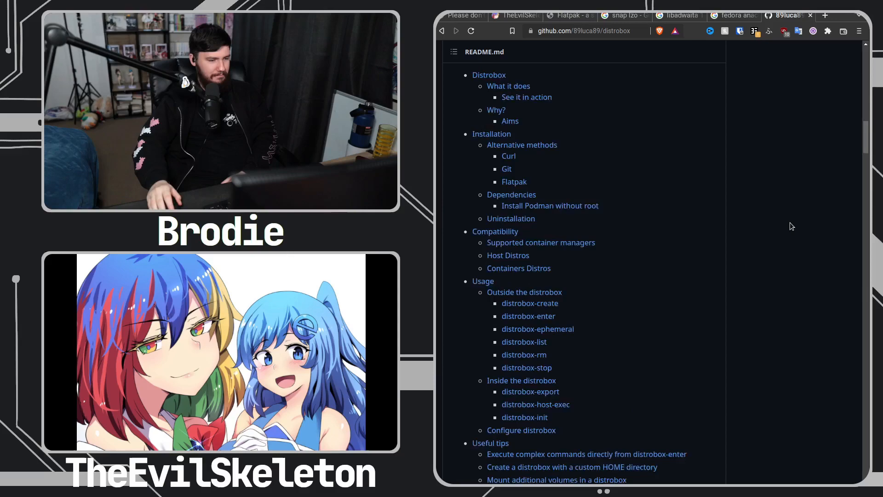
scroll("down", 3)
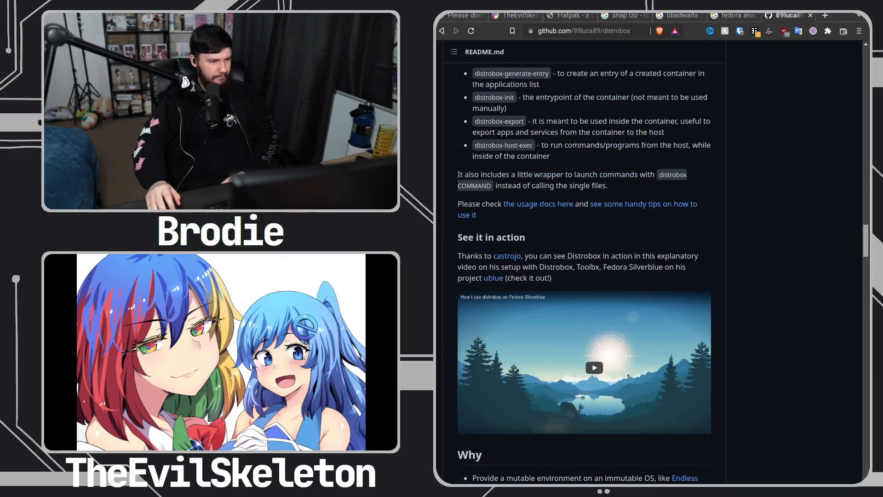
scroll("down", 3)
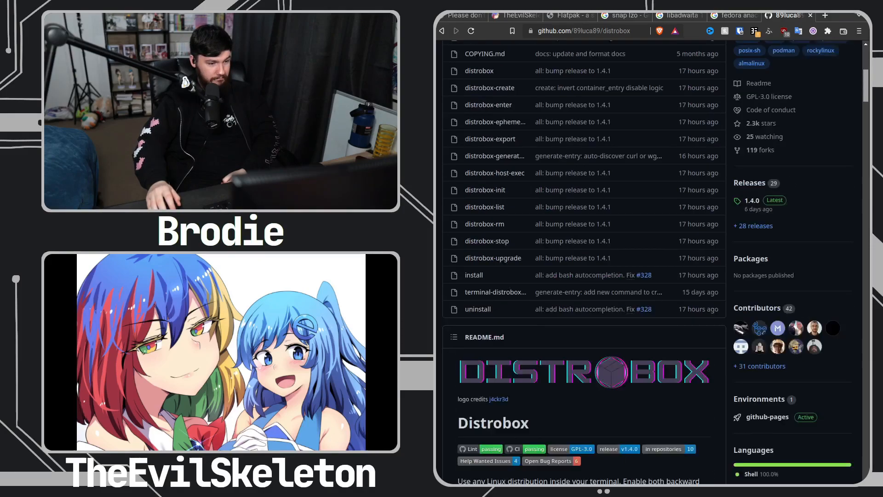
scroll("down", 3)
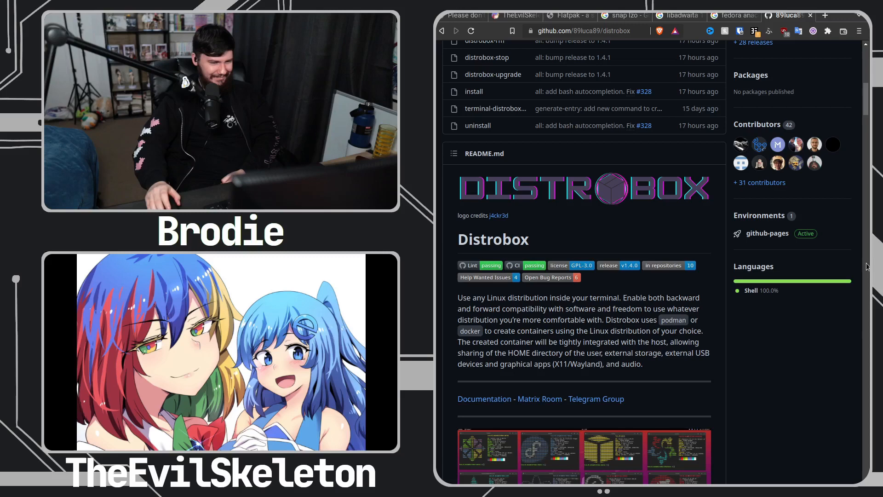
scroll("down", 3)
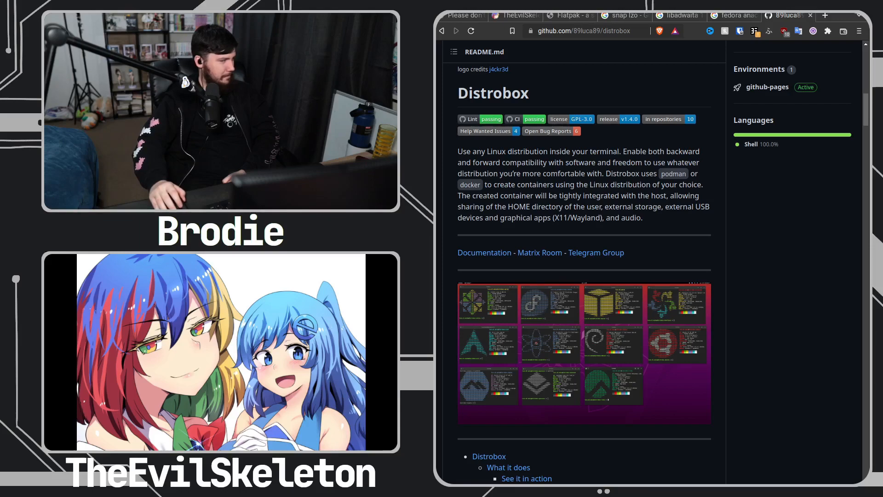
scroll("down", 3)
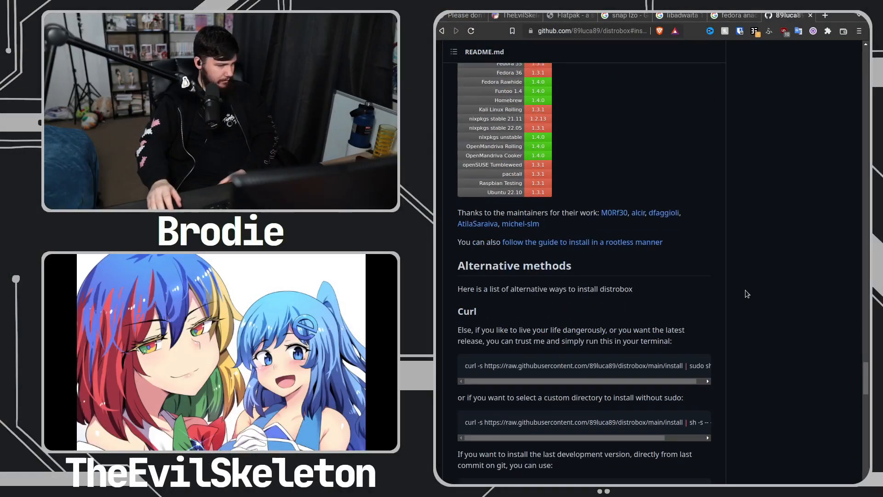
scroll("down", 3)
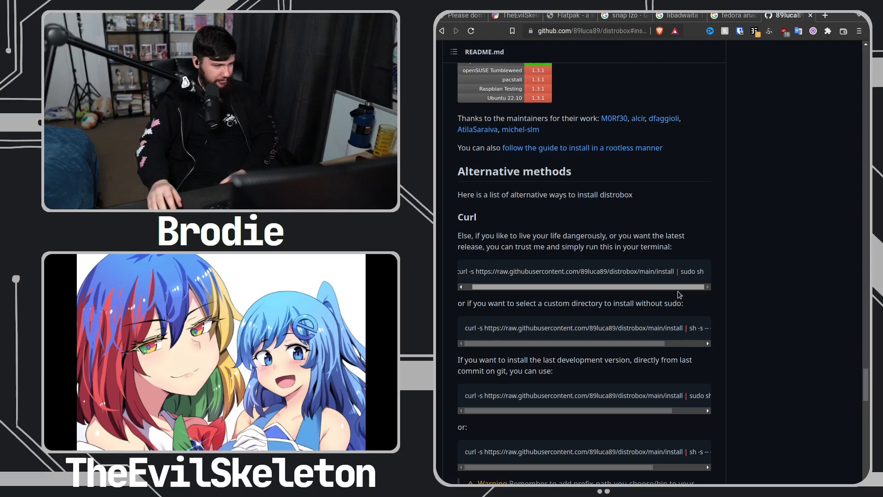
mouse_move(588, 293)
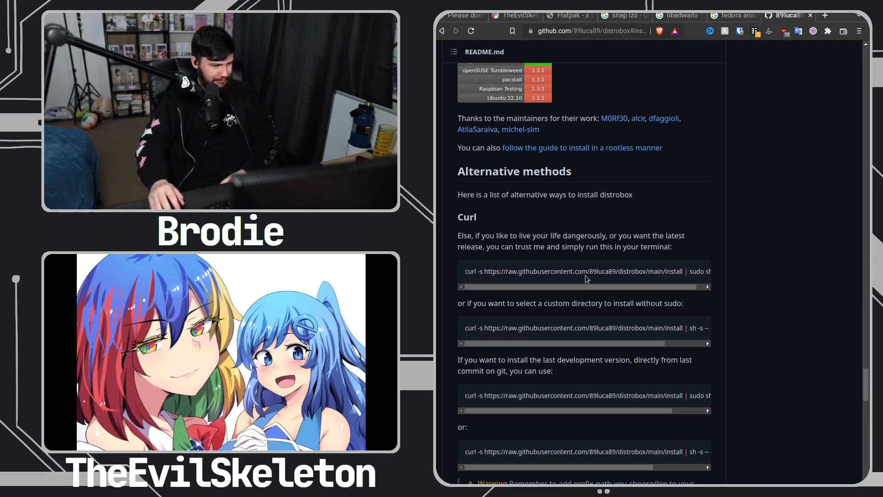
scroll("down", 3)
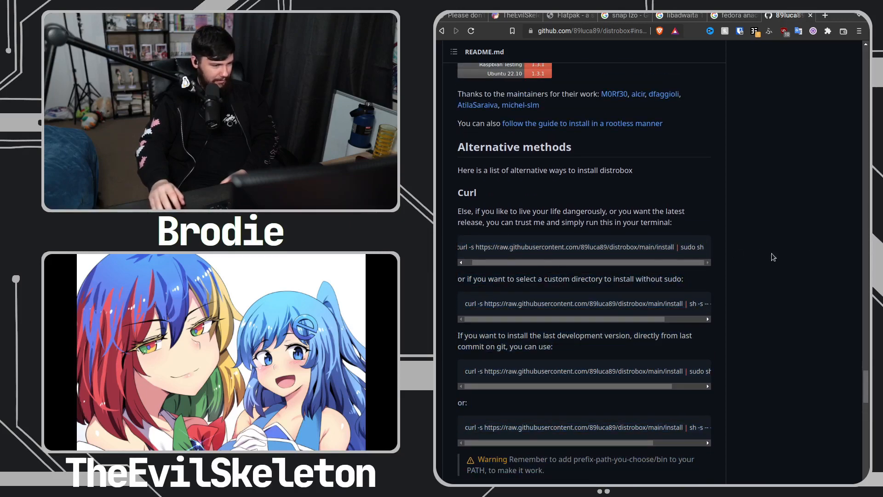
scroll("down", 3)
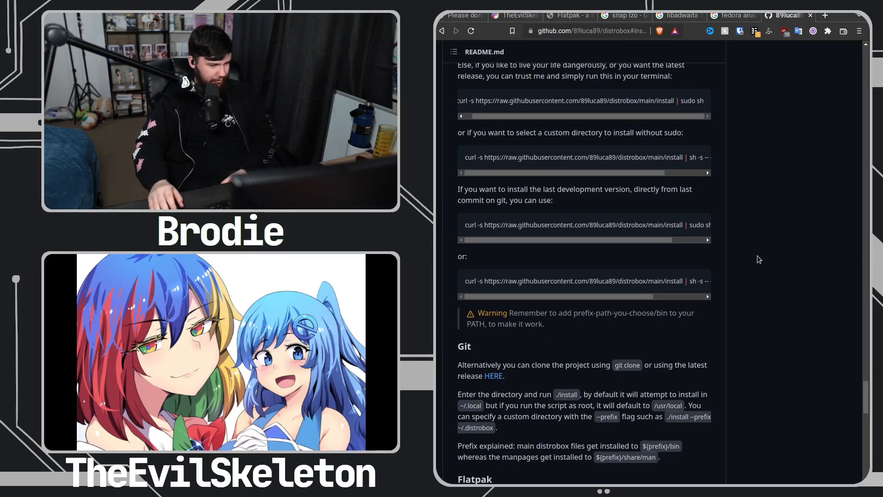
scroll("down", 3)
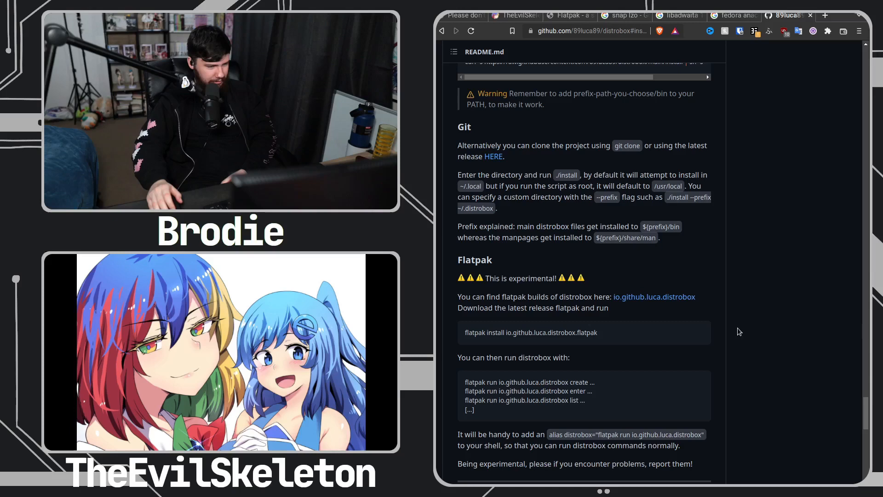
scroll("down", 3)
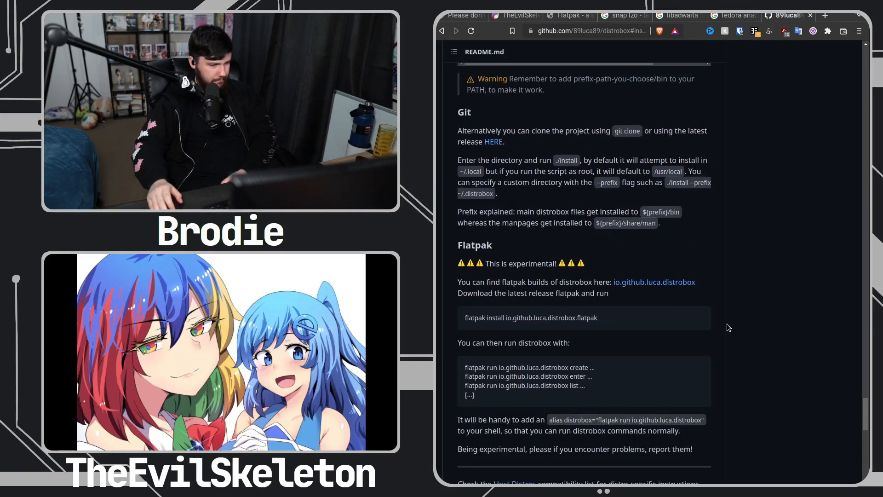
scroll("down", 3)
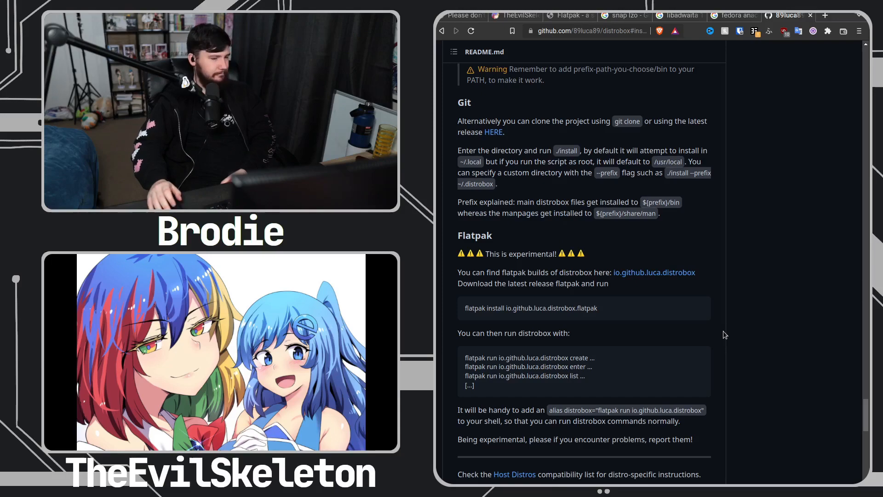
scroll("down", 3)
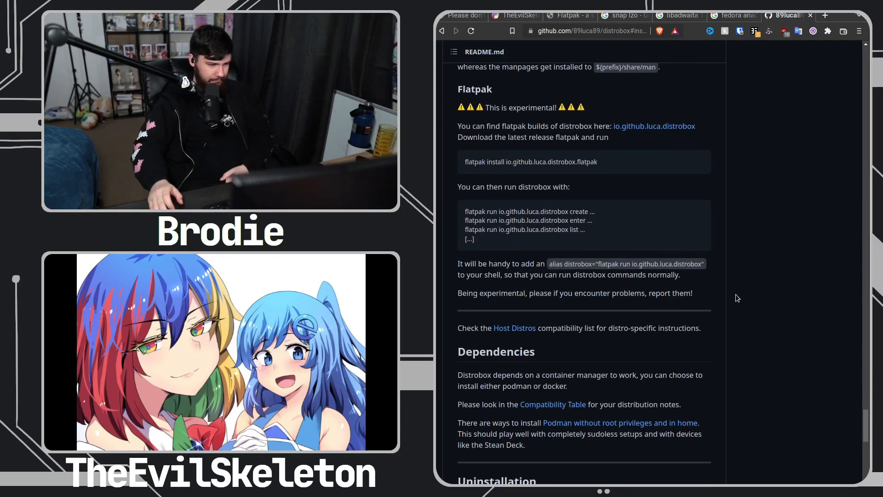
scroll("down", 3)
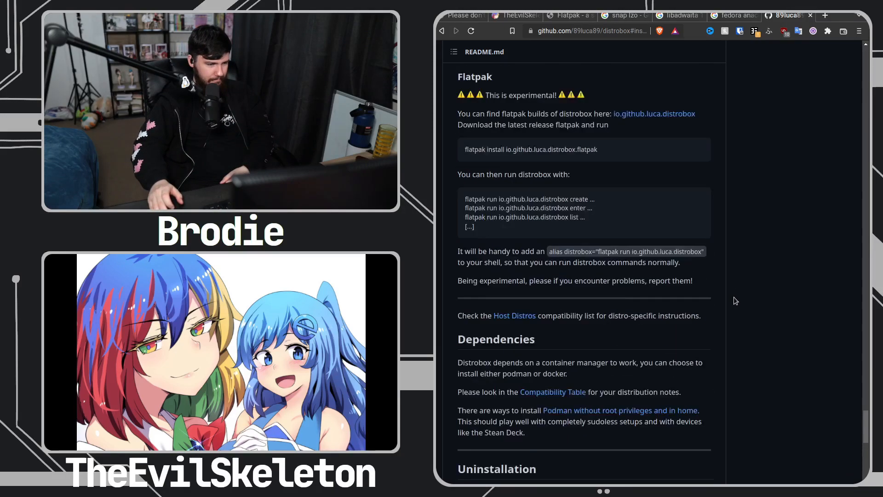
scroll("down", 3)
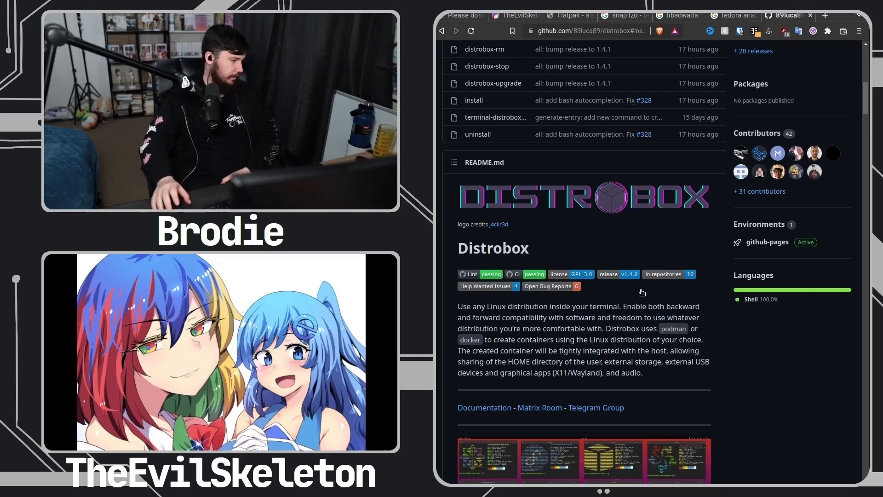
scroll("down", 3)
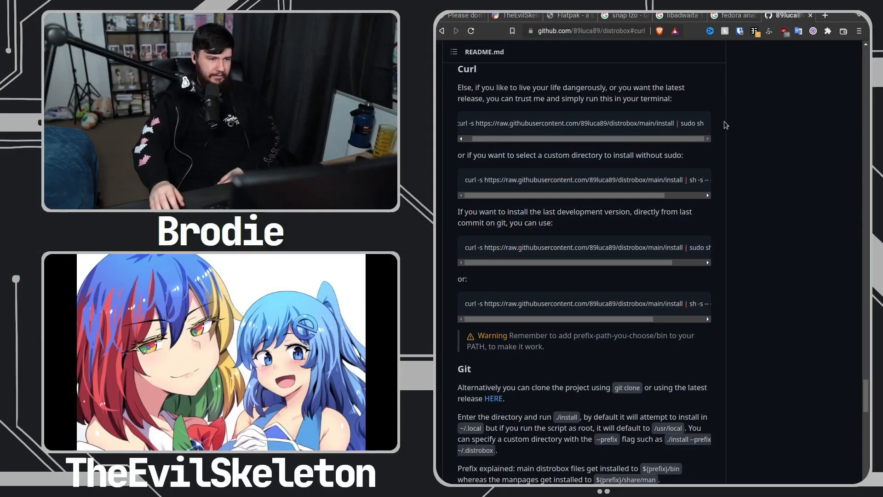
mouse_move(597, 179)
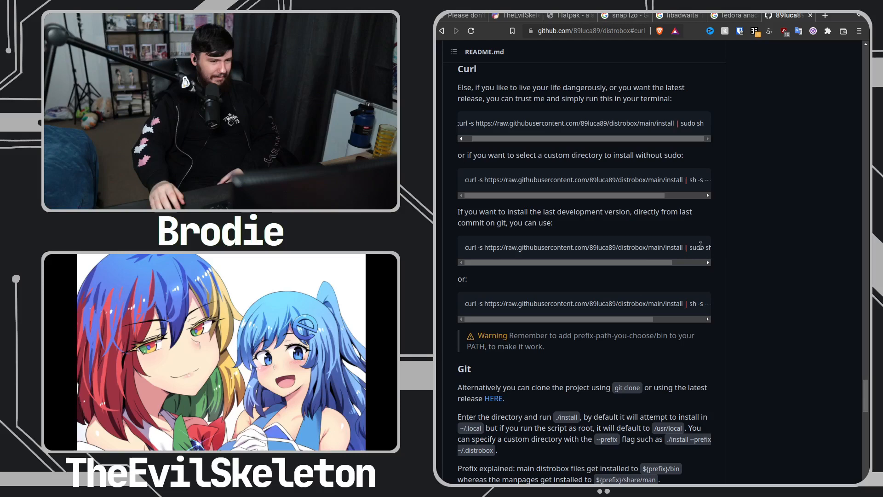
scroll("down", 3)
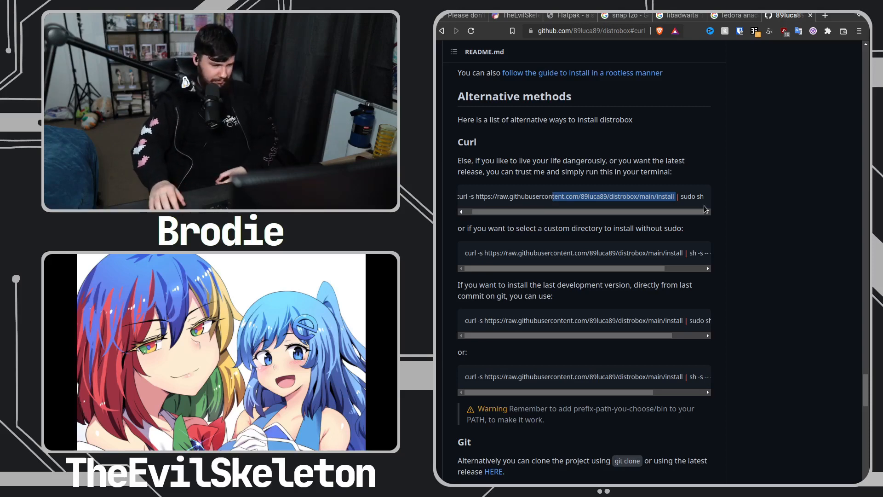
scroll("down", 3)
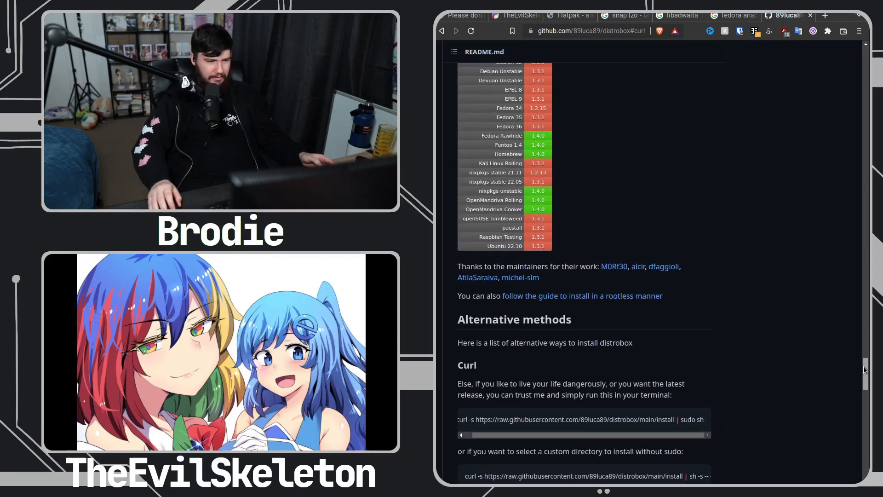
scroll("down", 3)
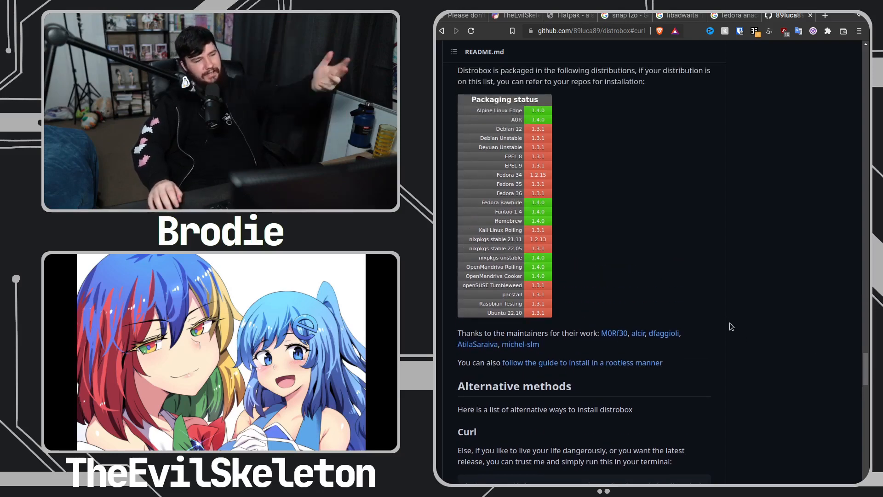
scroll("down", 3)
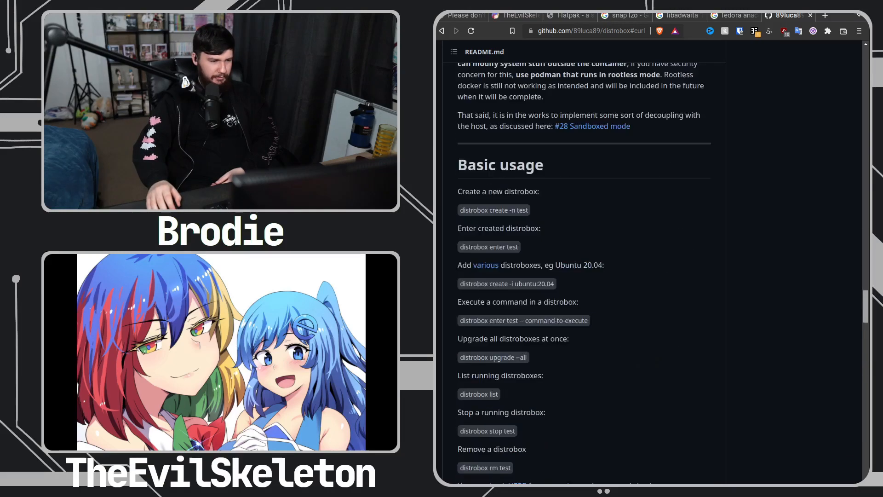
scroll("down", 3)
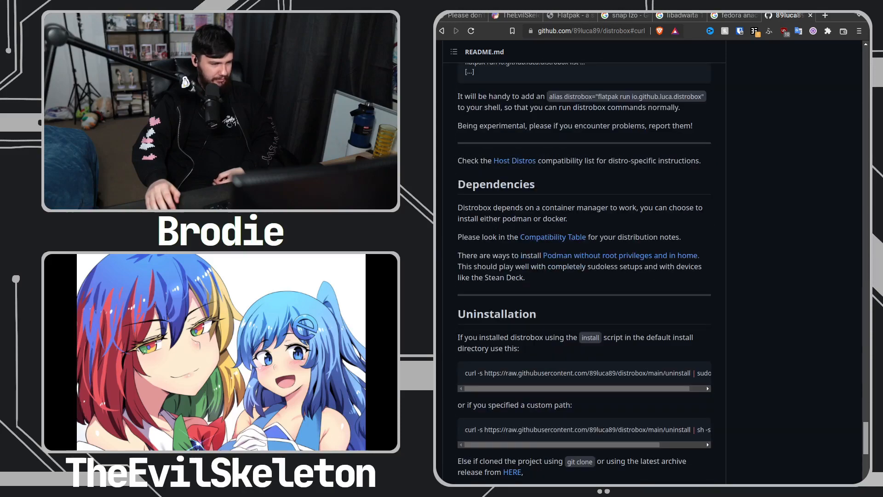
scroll("down", 3)
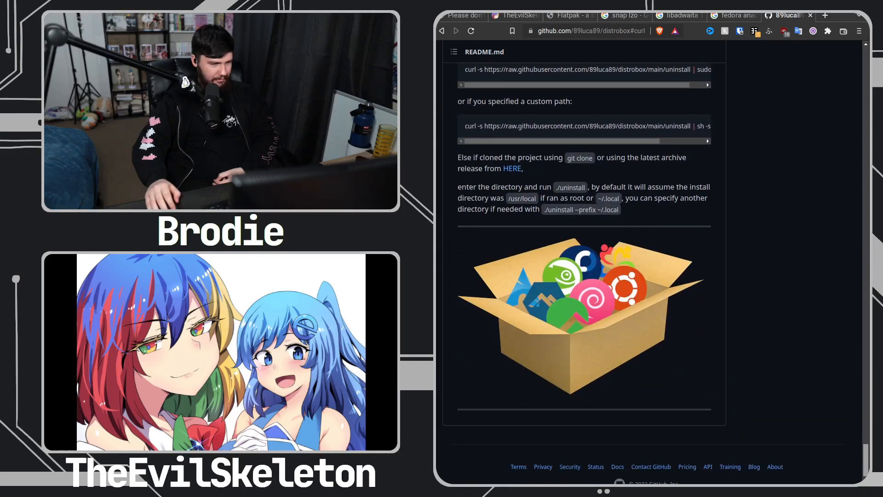